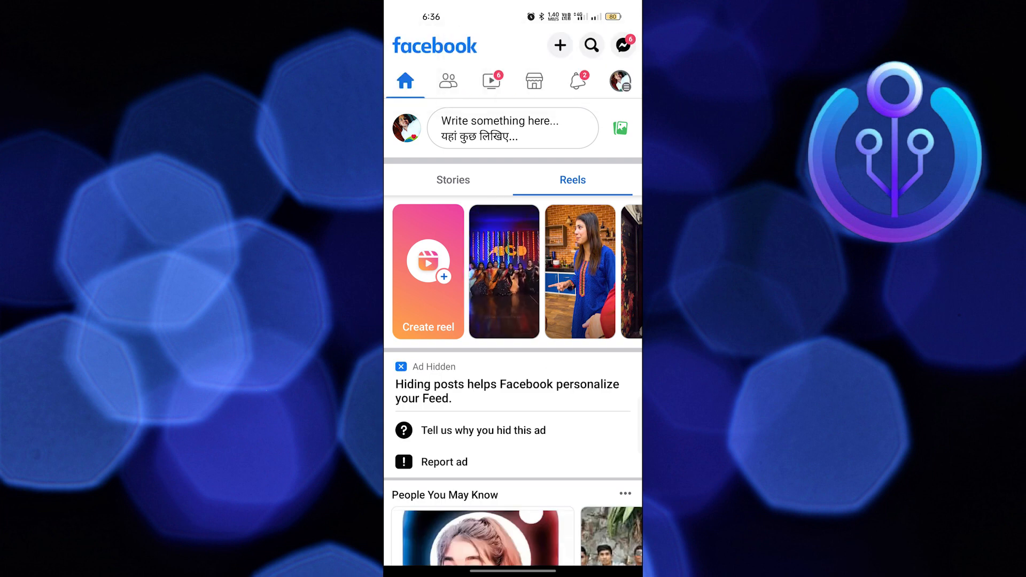
scroll("down", 3)
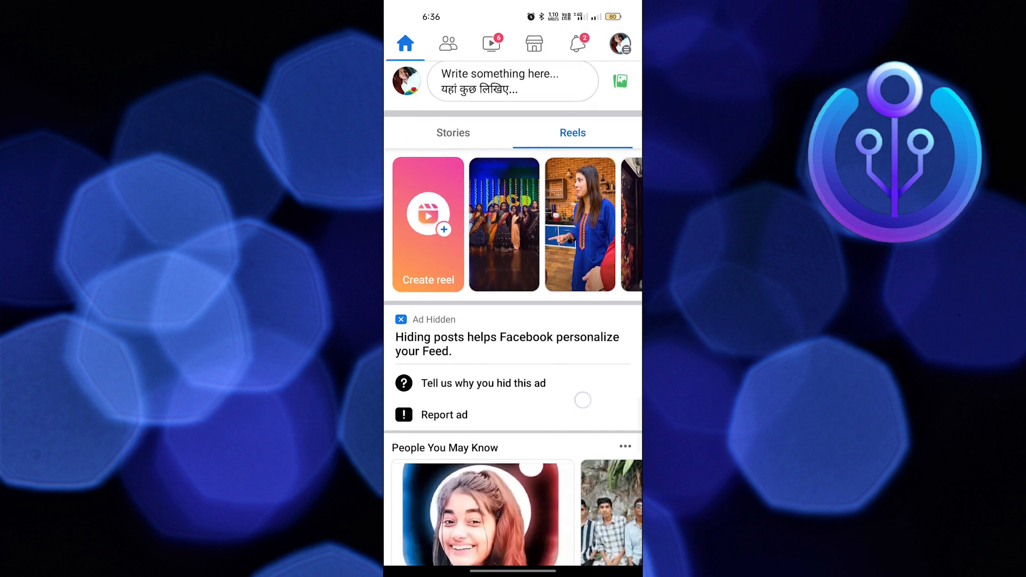
scroll("down", 3)
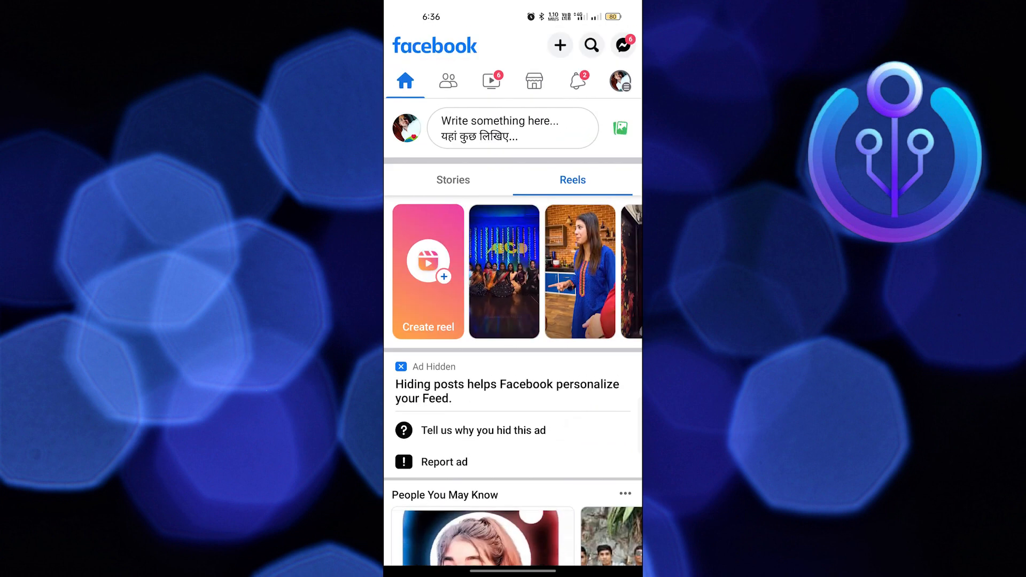